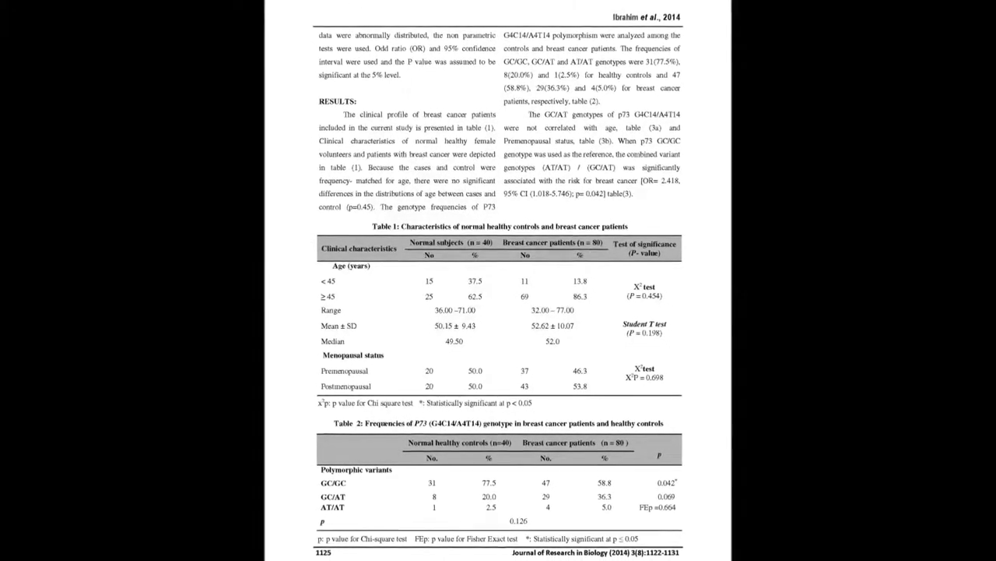
scroll("down", 3)
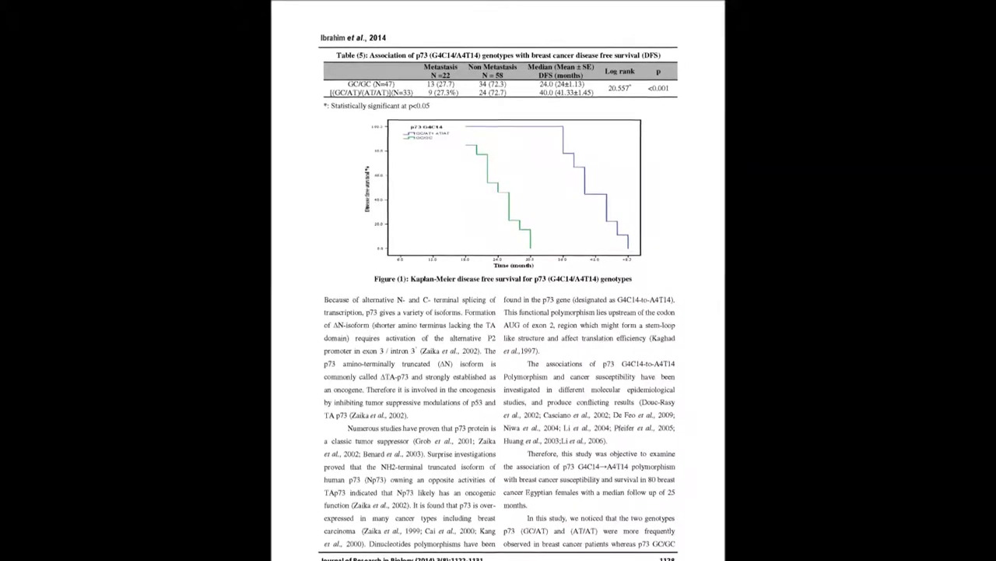
scroll("down", 3)
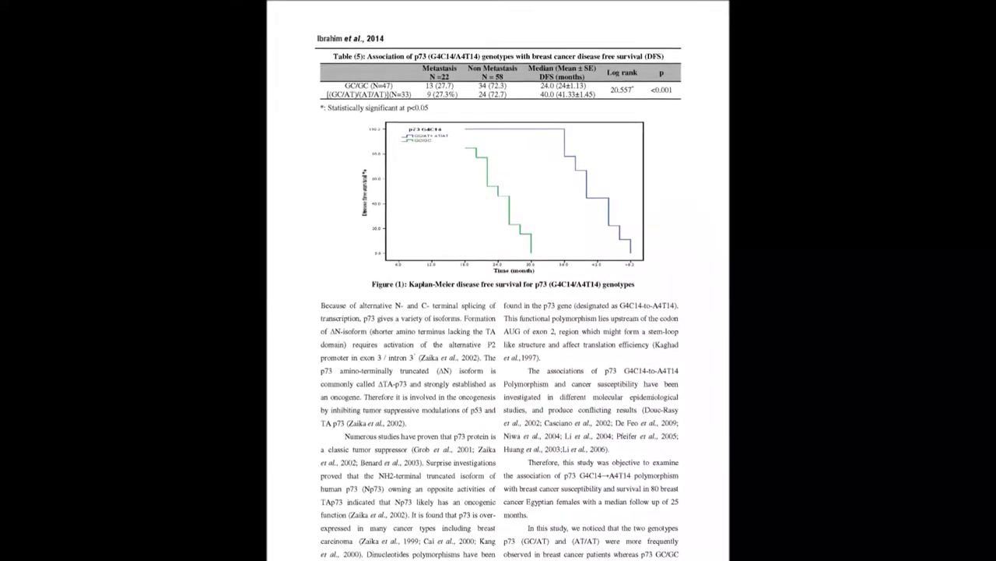
scroll("down", 3)
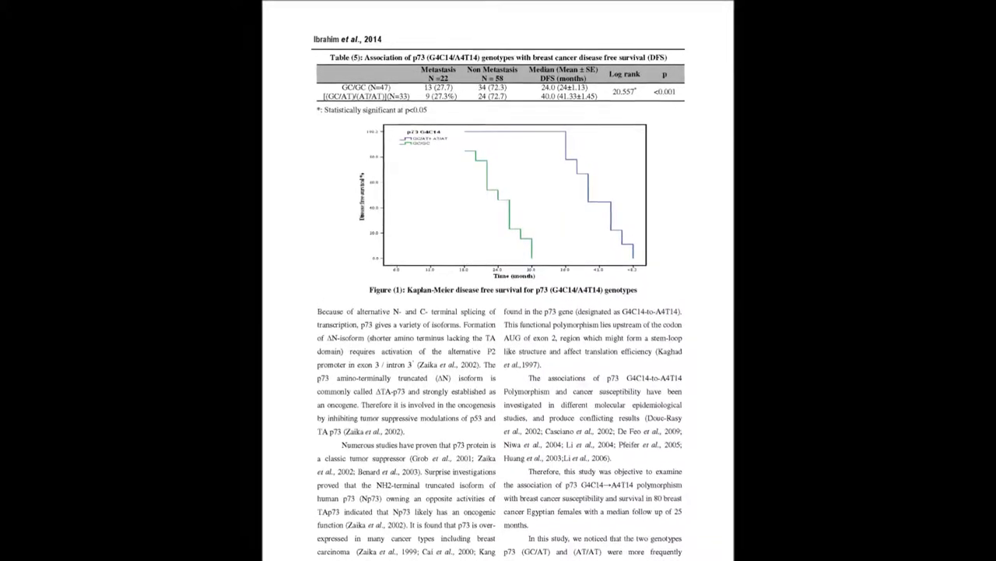
scroll("down", 3)
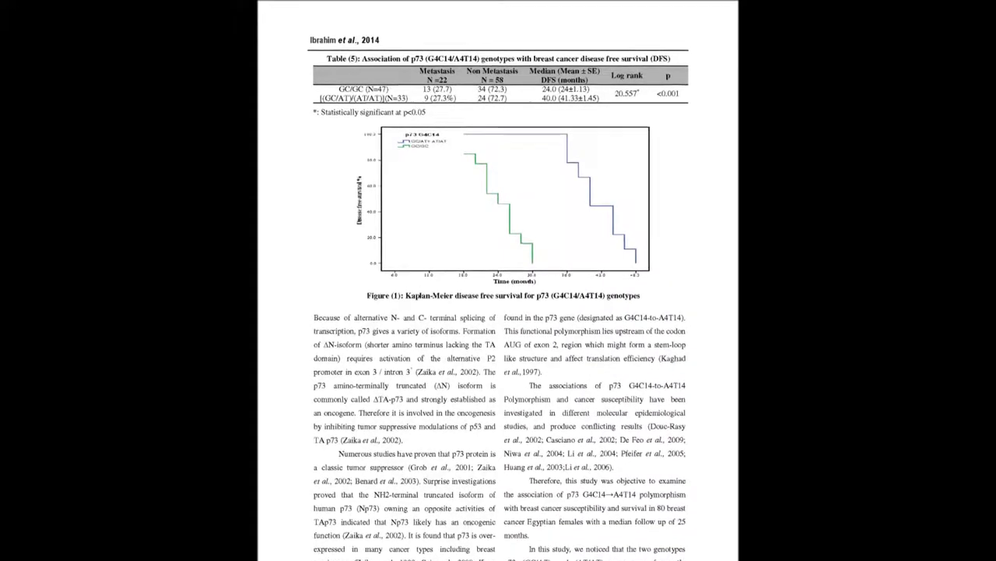
scroll("down", 3)
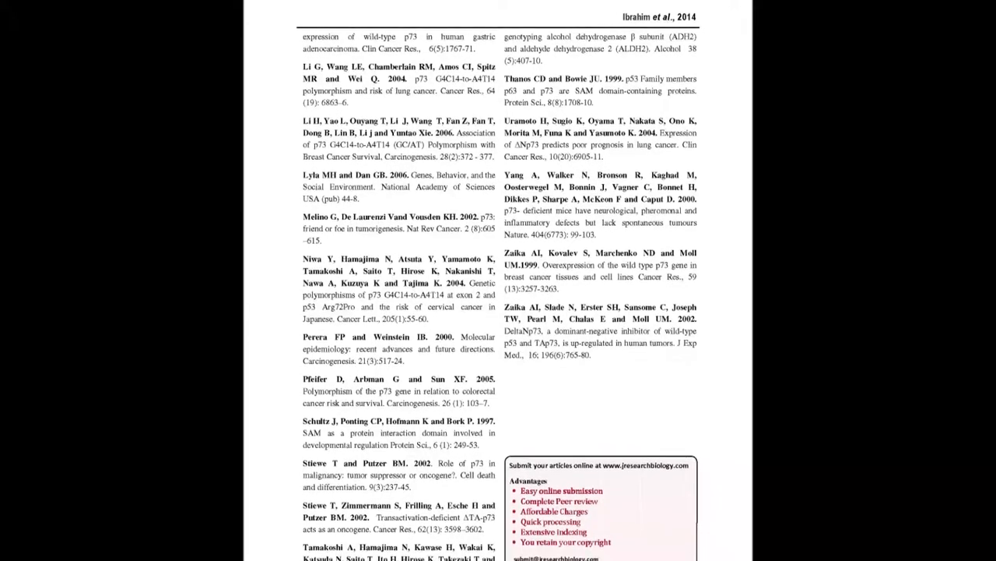
scroll("down", 3)
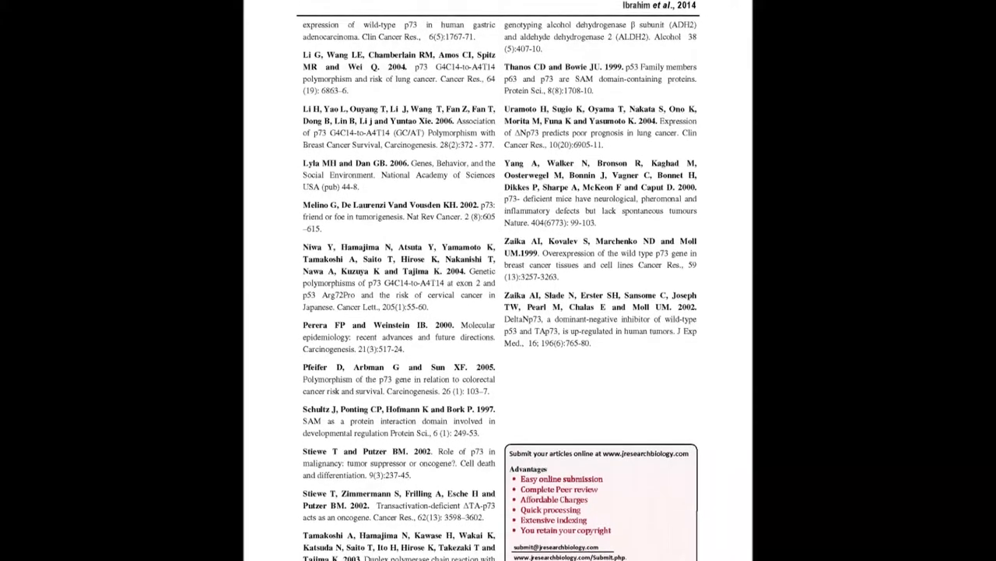
scroll("down", 3)
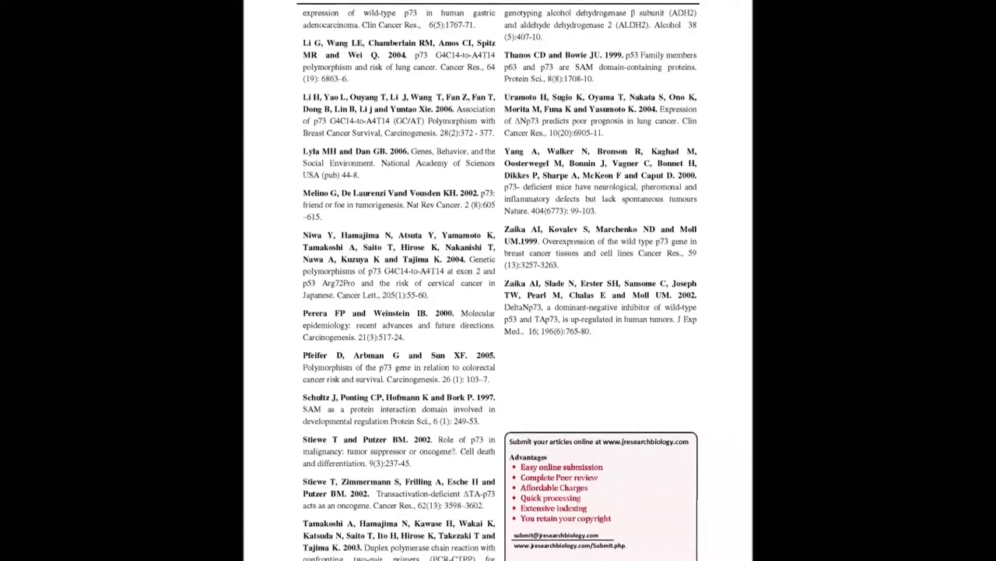
scroll("down", 3)
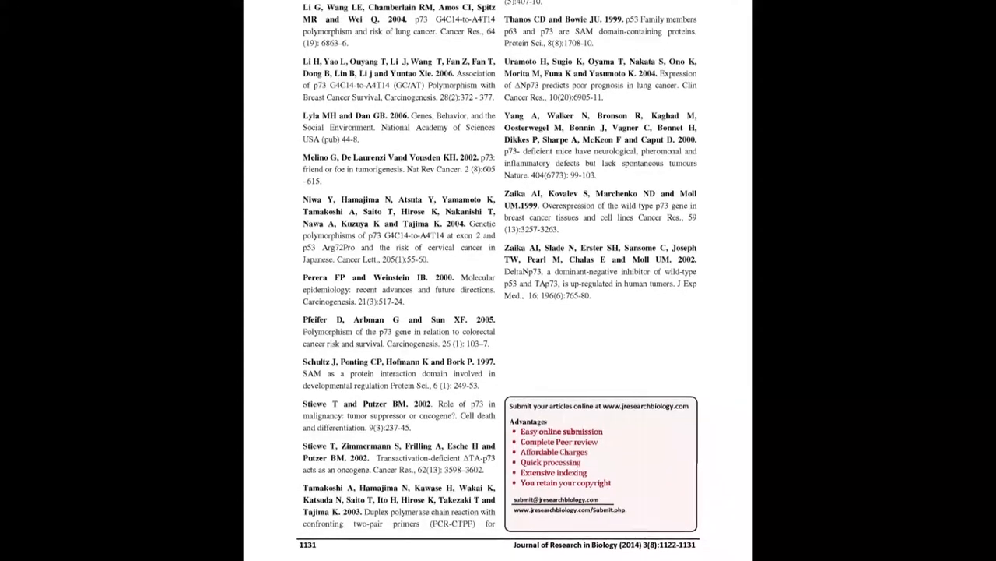